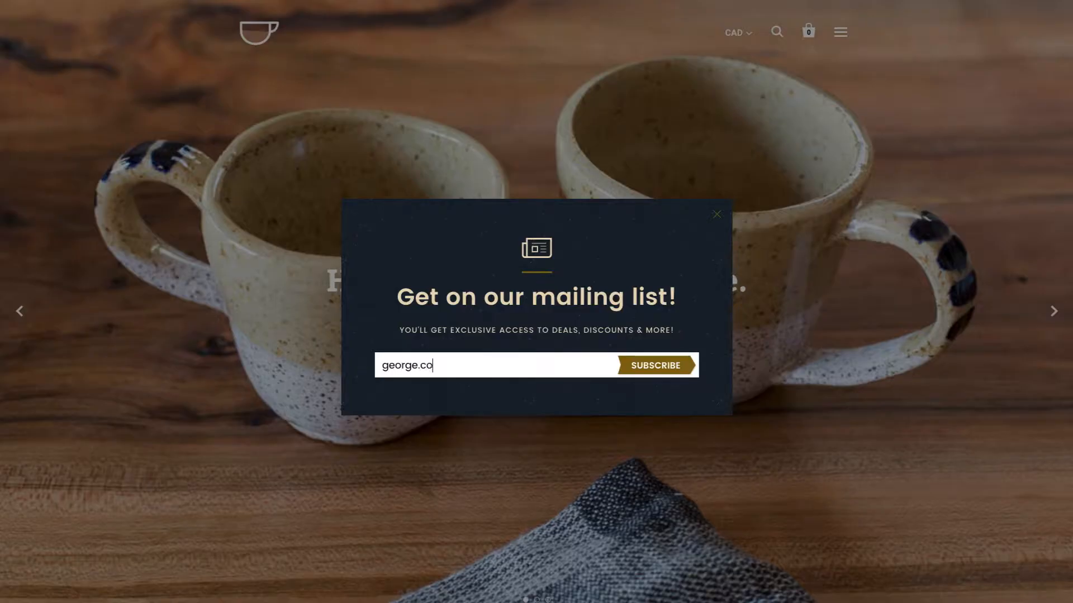
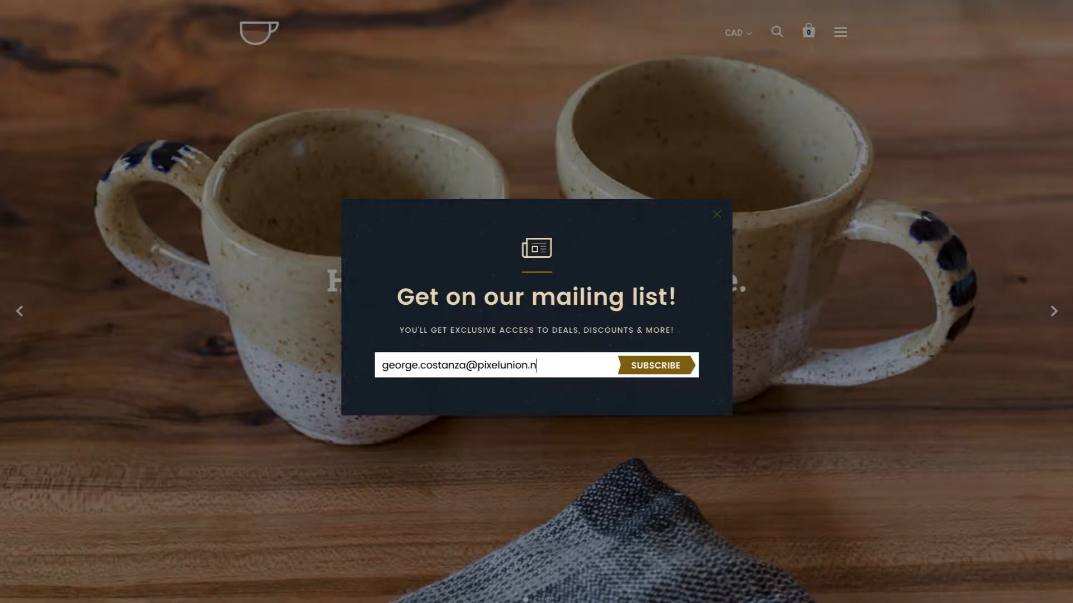
{"action": "left_click", "coordinate": [717, 214]}
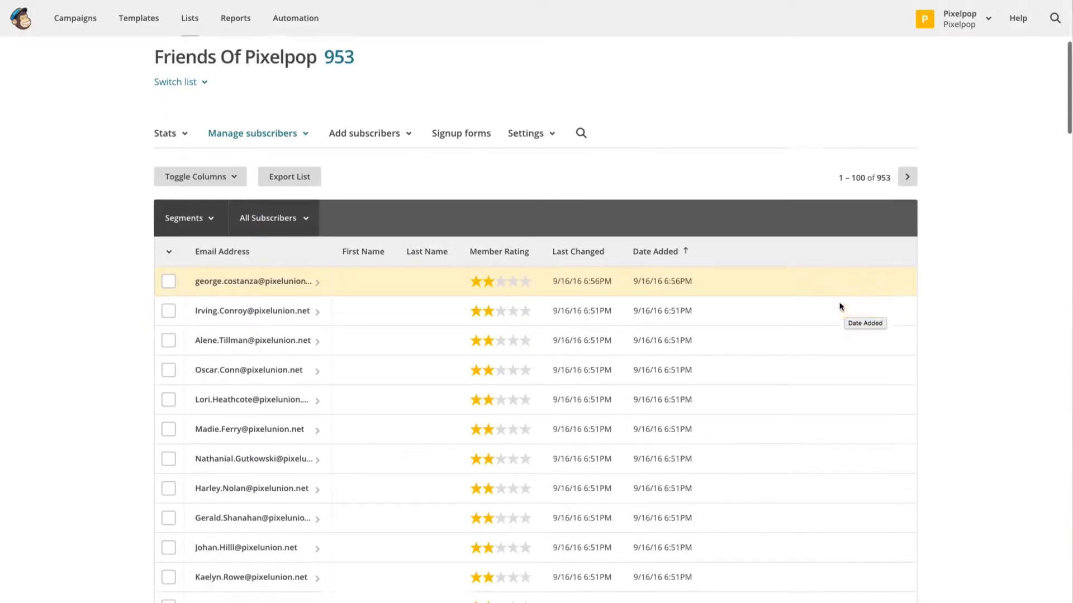
{"action": "scroll", "scroll_direction": "down", "scroll_amount": 3}
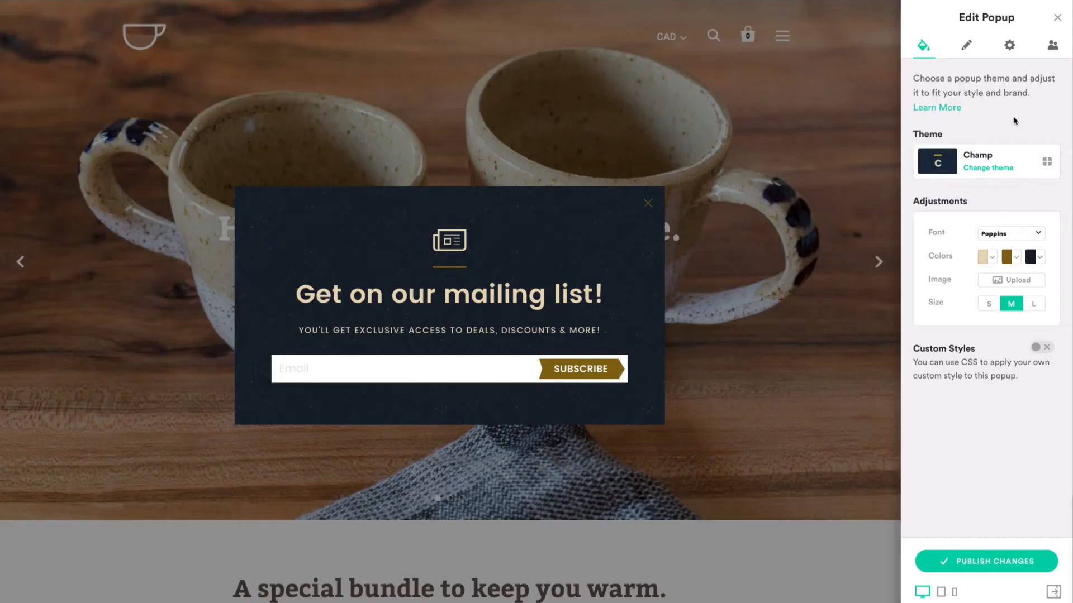
{"action": "left_click", "coordinate": [1008, 45]}
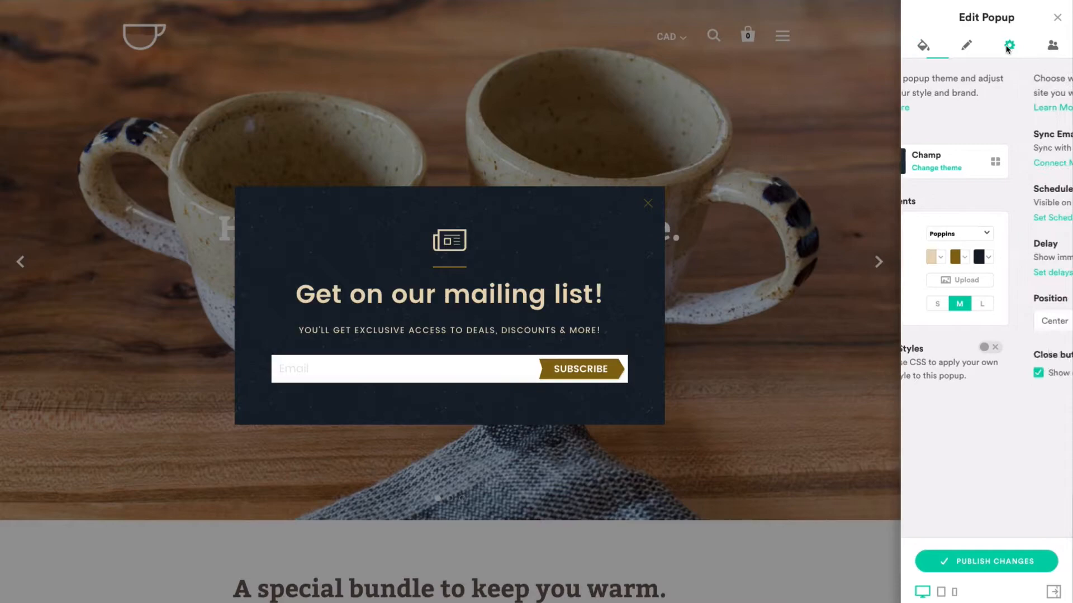
{"action": "left_click", "coordinate": [1009, 46]}
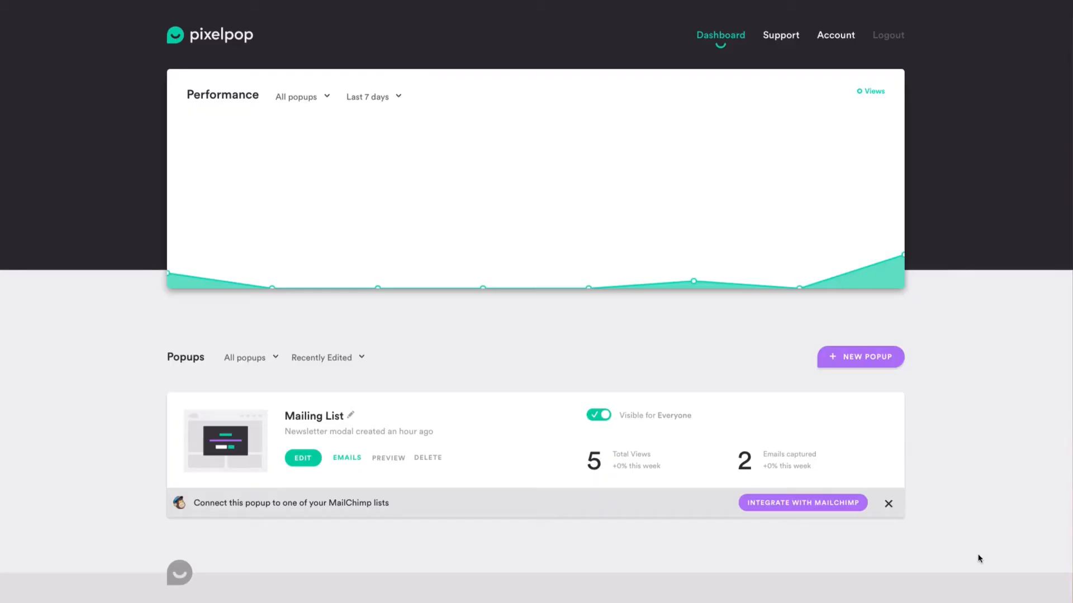
{"action": "mouse_move", "coordinate": [802, 508]}
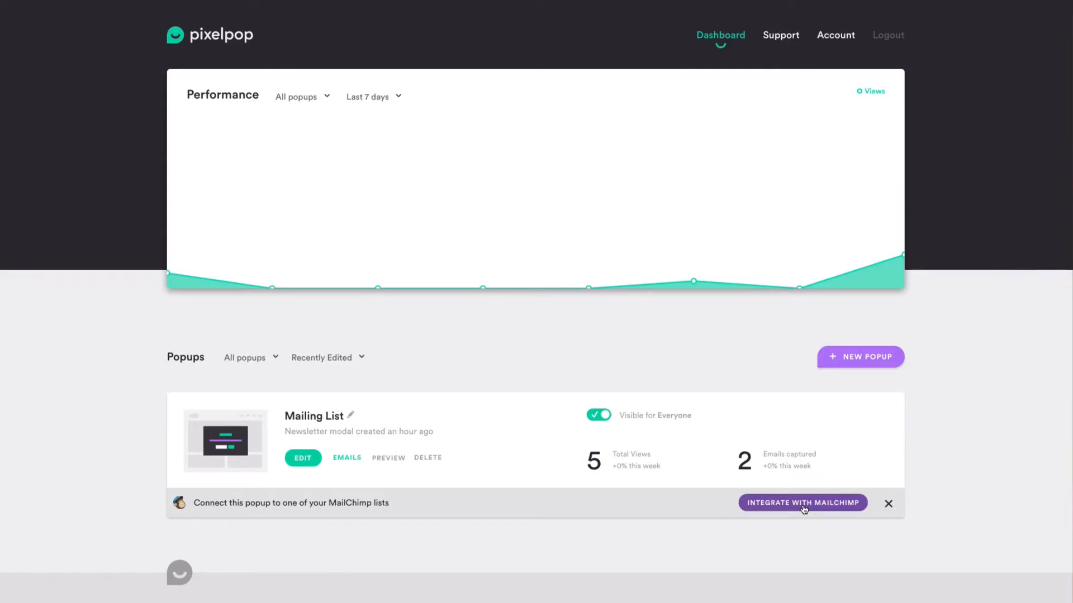
Step: Switch on MailChimp syncing for the Mailing List popup and log in to authorise Pixelpop
{"action": "left_click", "coordinate": [302, 458]}
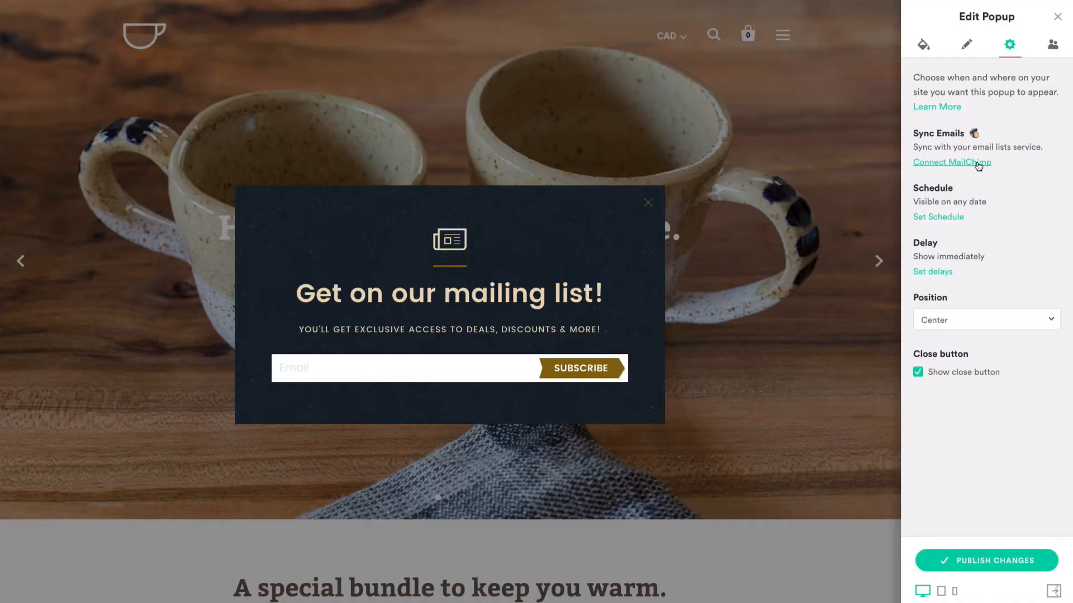
{"action": "left_click", "coordinate": [951, 162]}
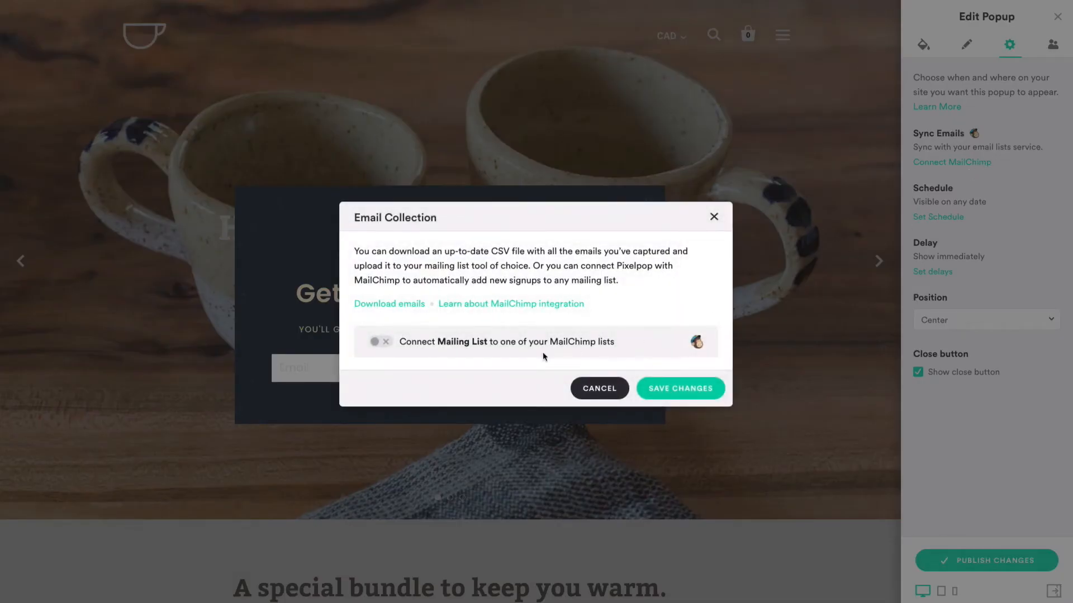
{"action": "left_click", "coordinate": [379, 341]}
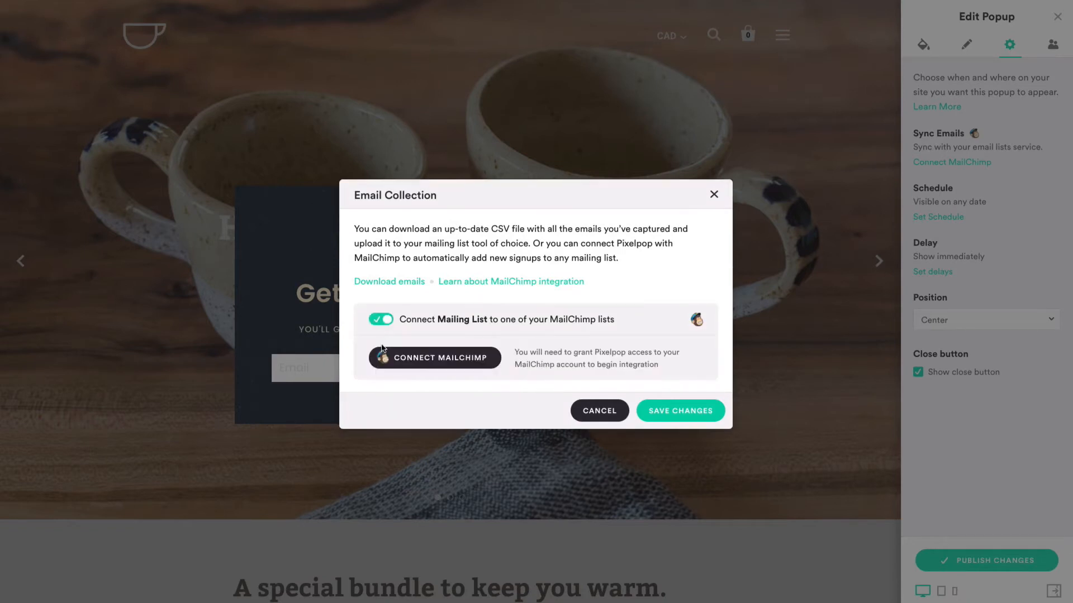
{"action": "left_click", "coordinate": [433, 358]}
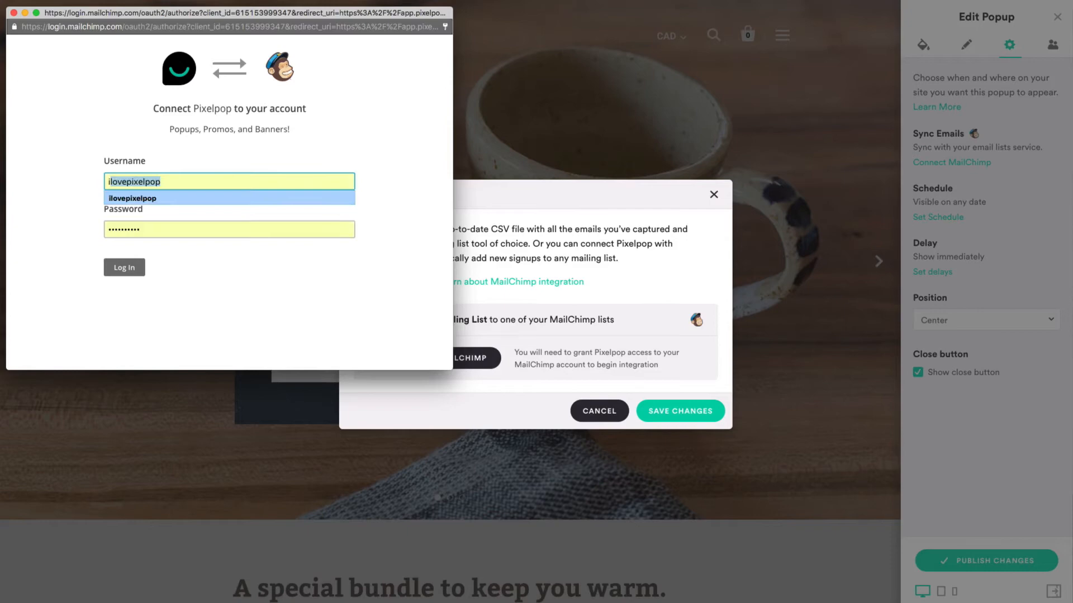
{"action": "left_click", "coordinate": [124, 268]}
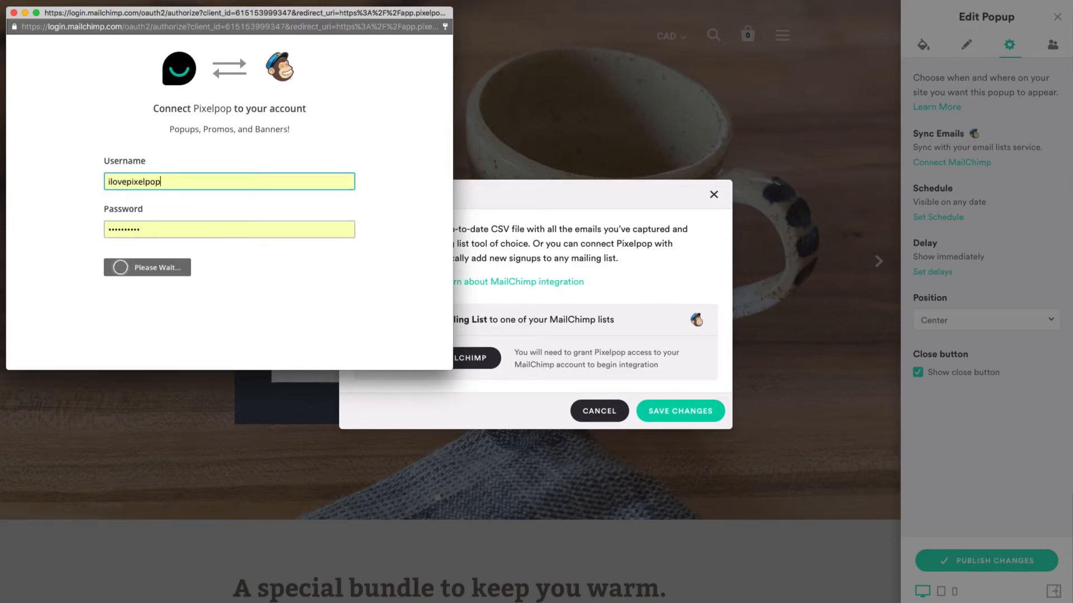
{"action": "left_click", "coordinate": [147, 267]}
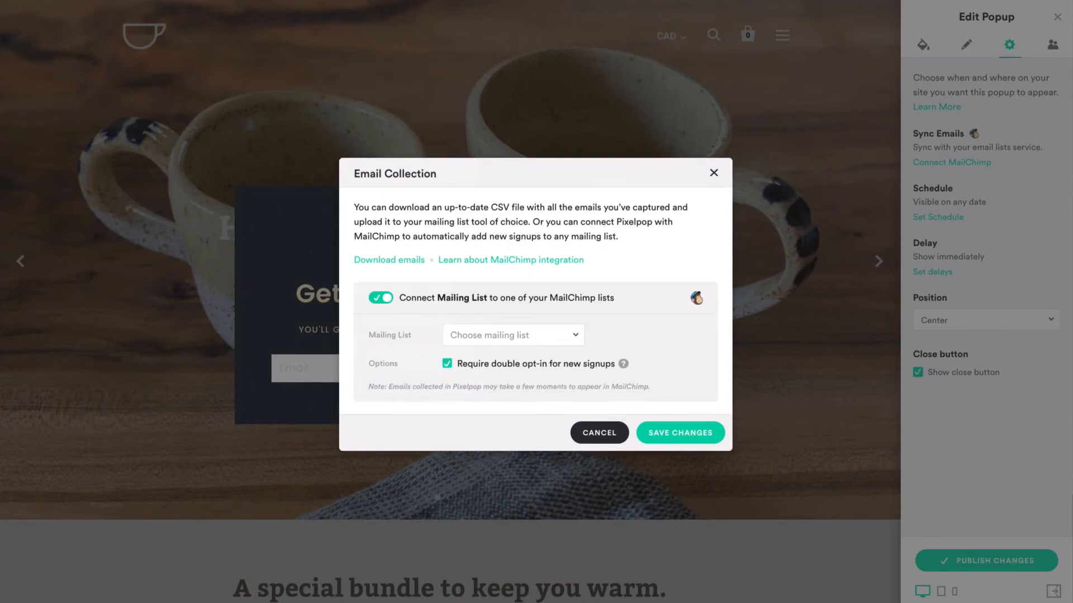
Step: Choose 'Friends of Pixelpop' from the MailChimp Mailing List dropdown
{"action": "left_click", "coordinate": [513, 336]}
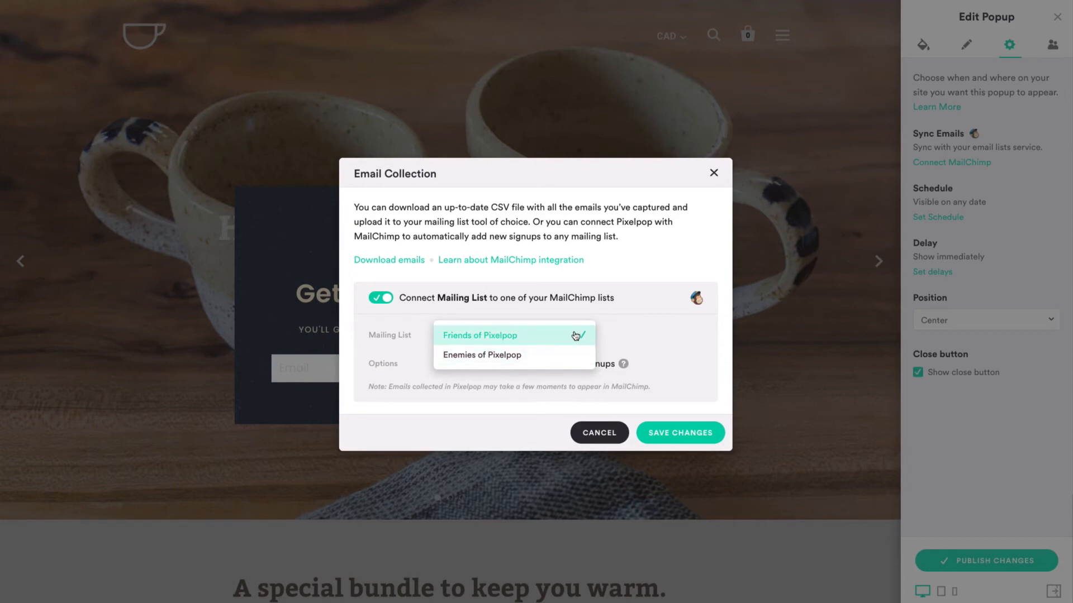
{"action": "left_click", "coordinate": [480, 335]}
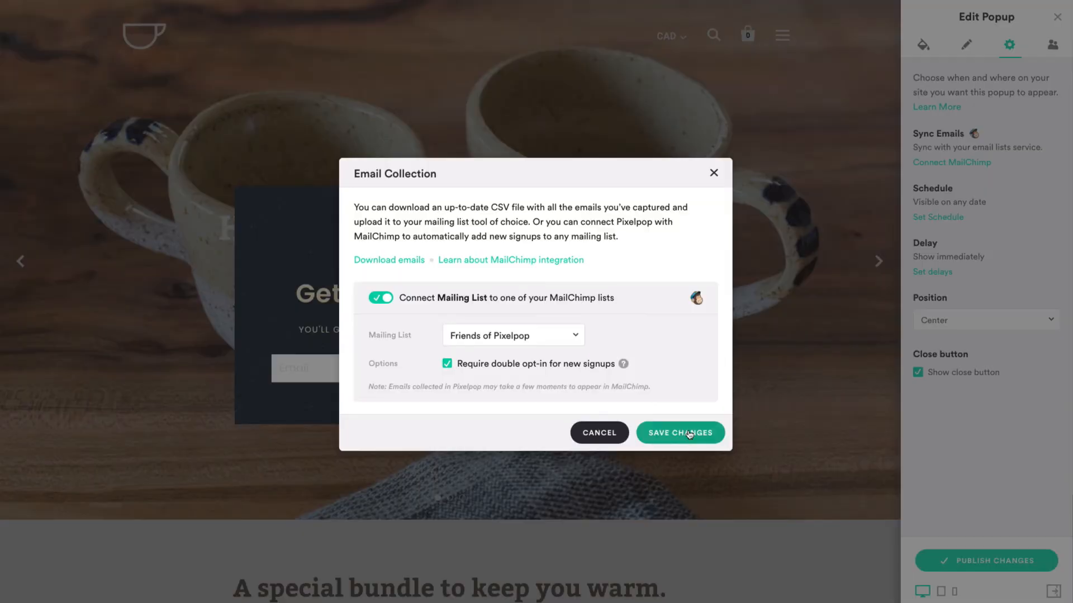
{"action": "left_click", "coordinate": [679, 432]}
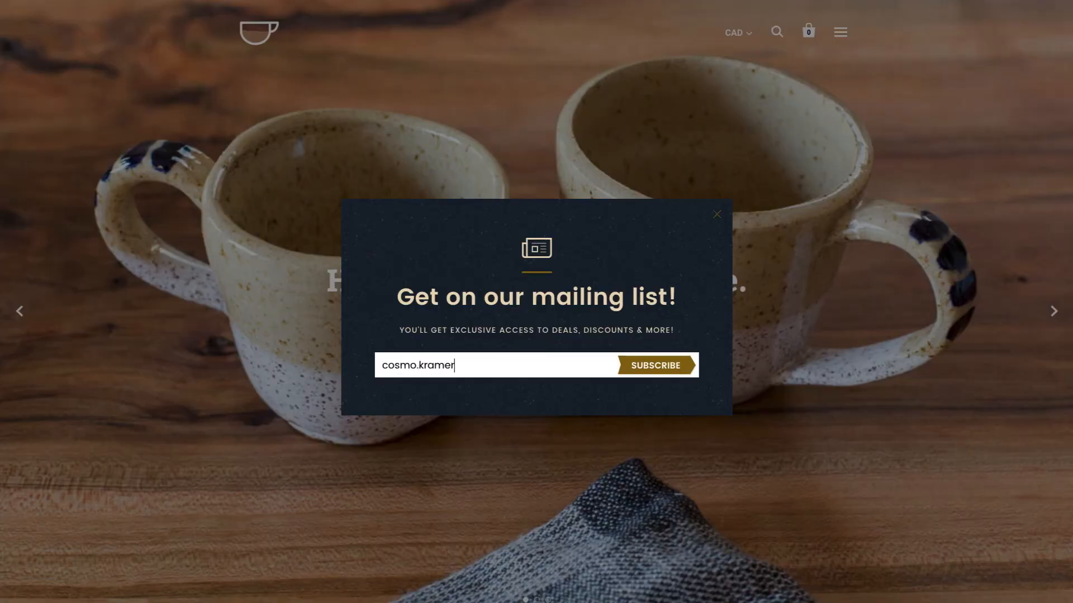
{"action": "type", "text": "@pixelunion.net"}
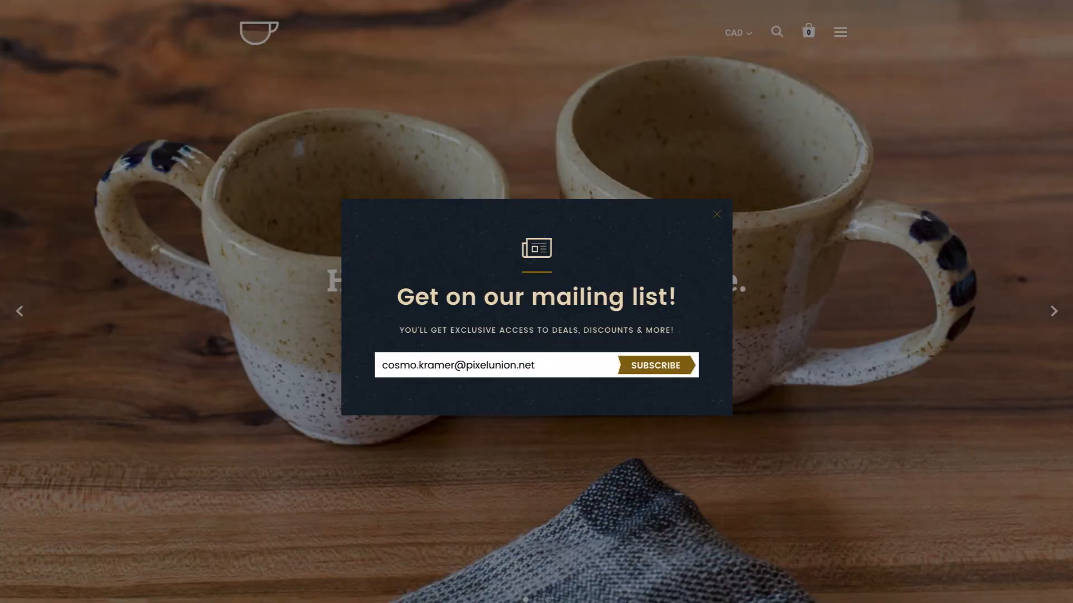
{"action": "left_click", "coordinate": [716, 214]}
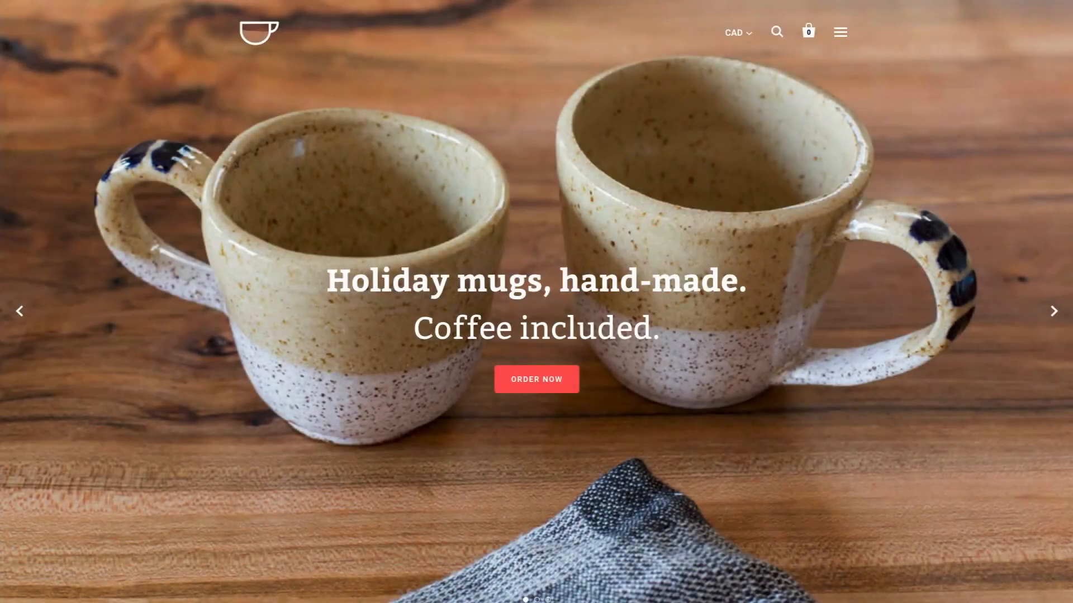